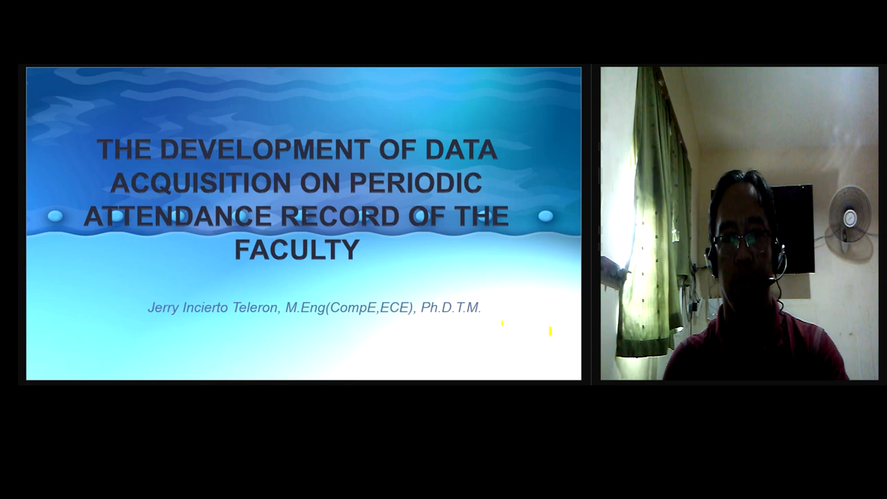
key("Right")
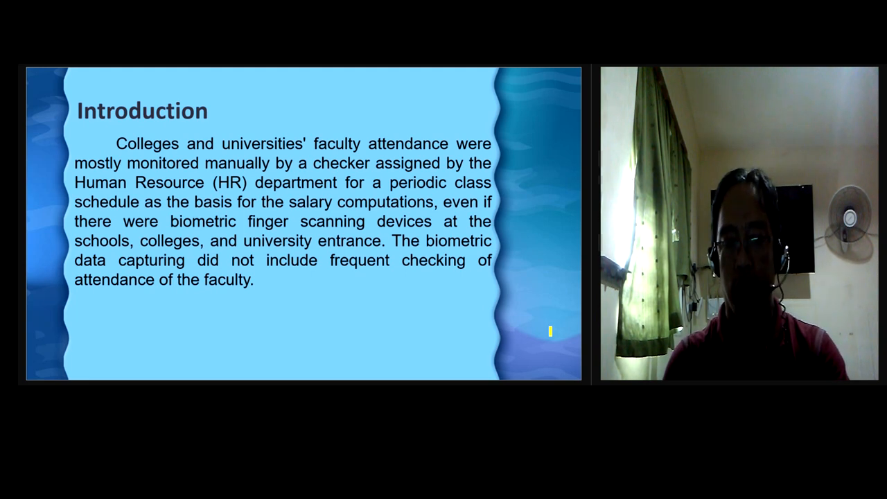
key("right")
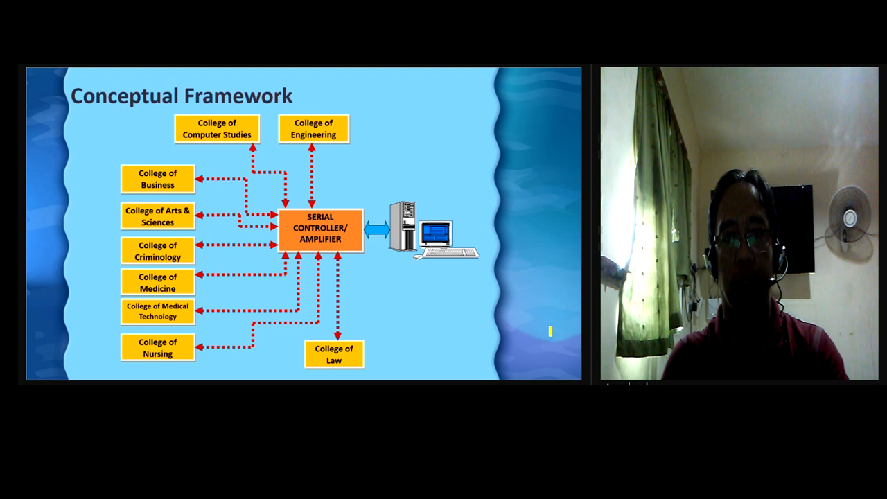
key("Right")
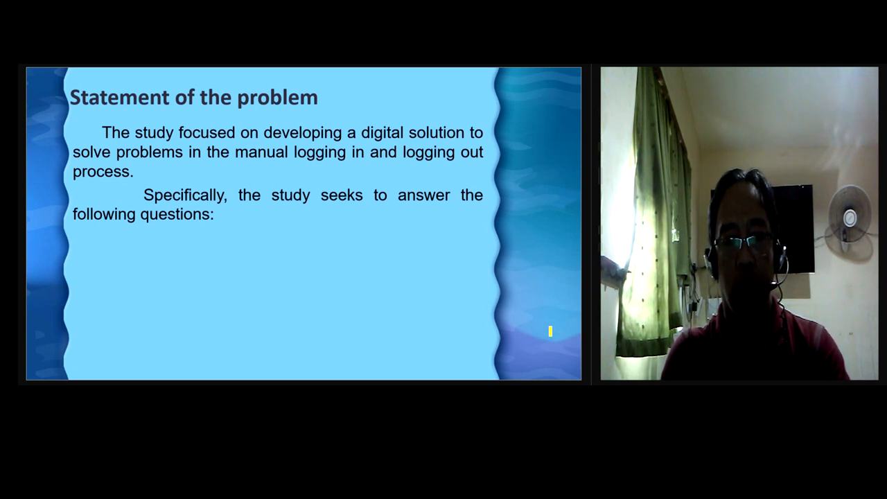
key("right")
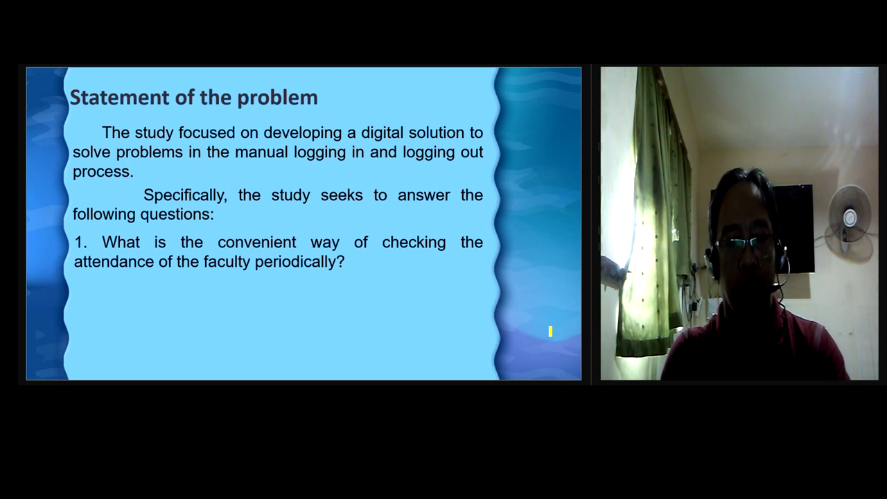
key("right")
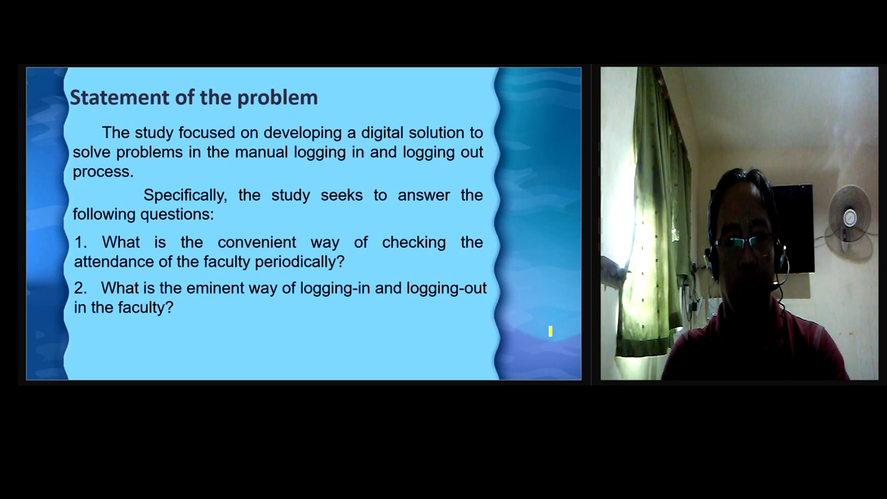
key("right")
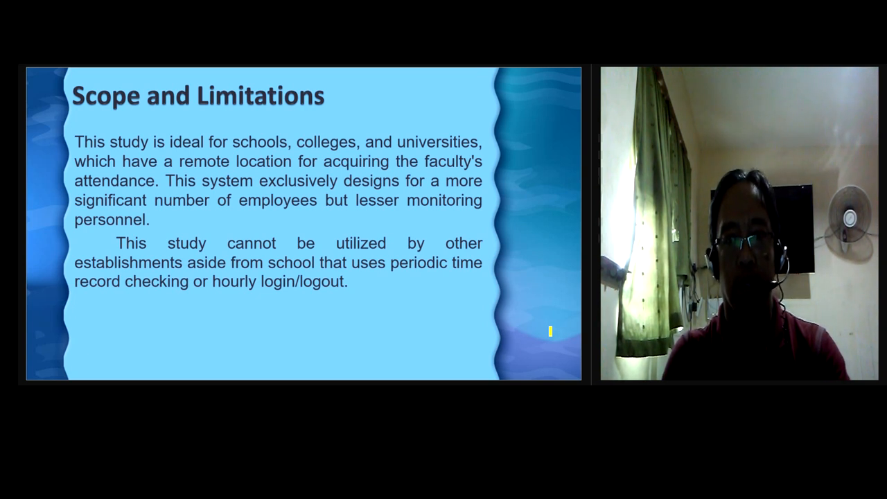
key("Right")
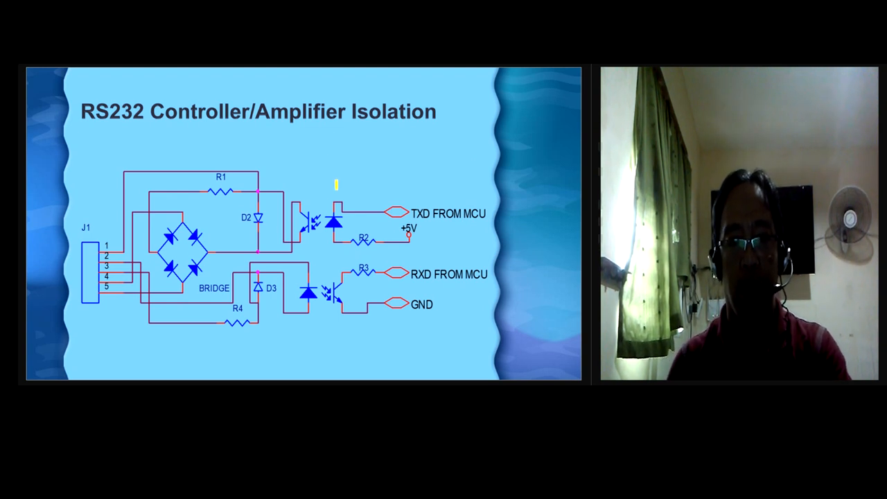
left_click_drag(301, 138, 312, 326)
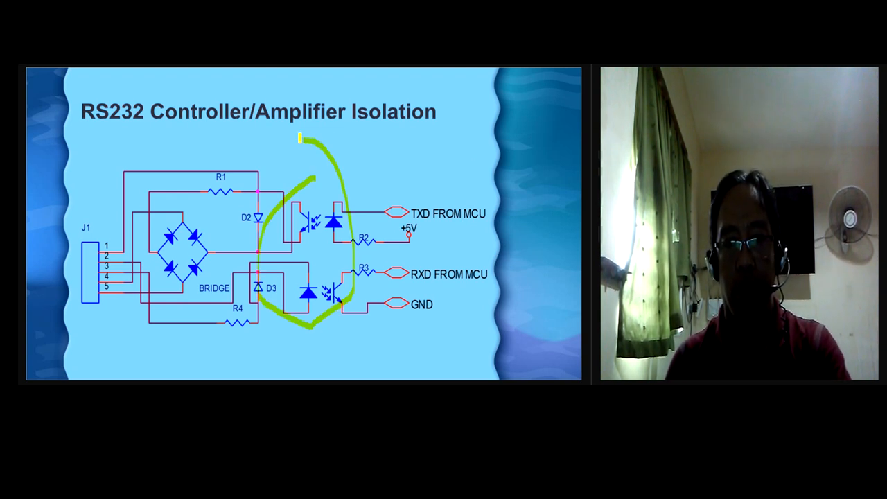